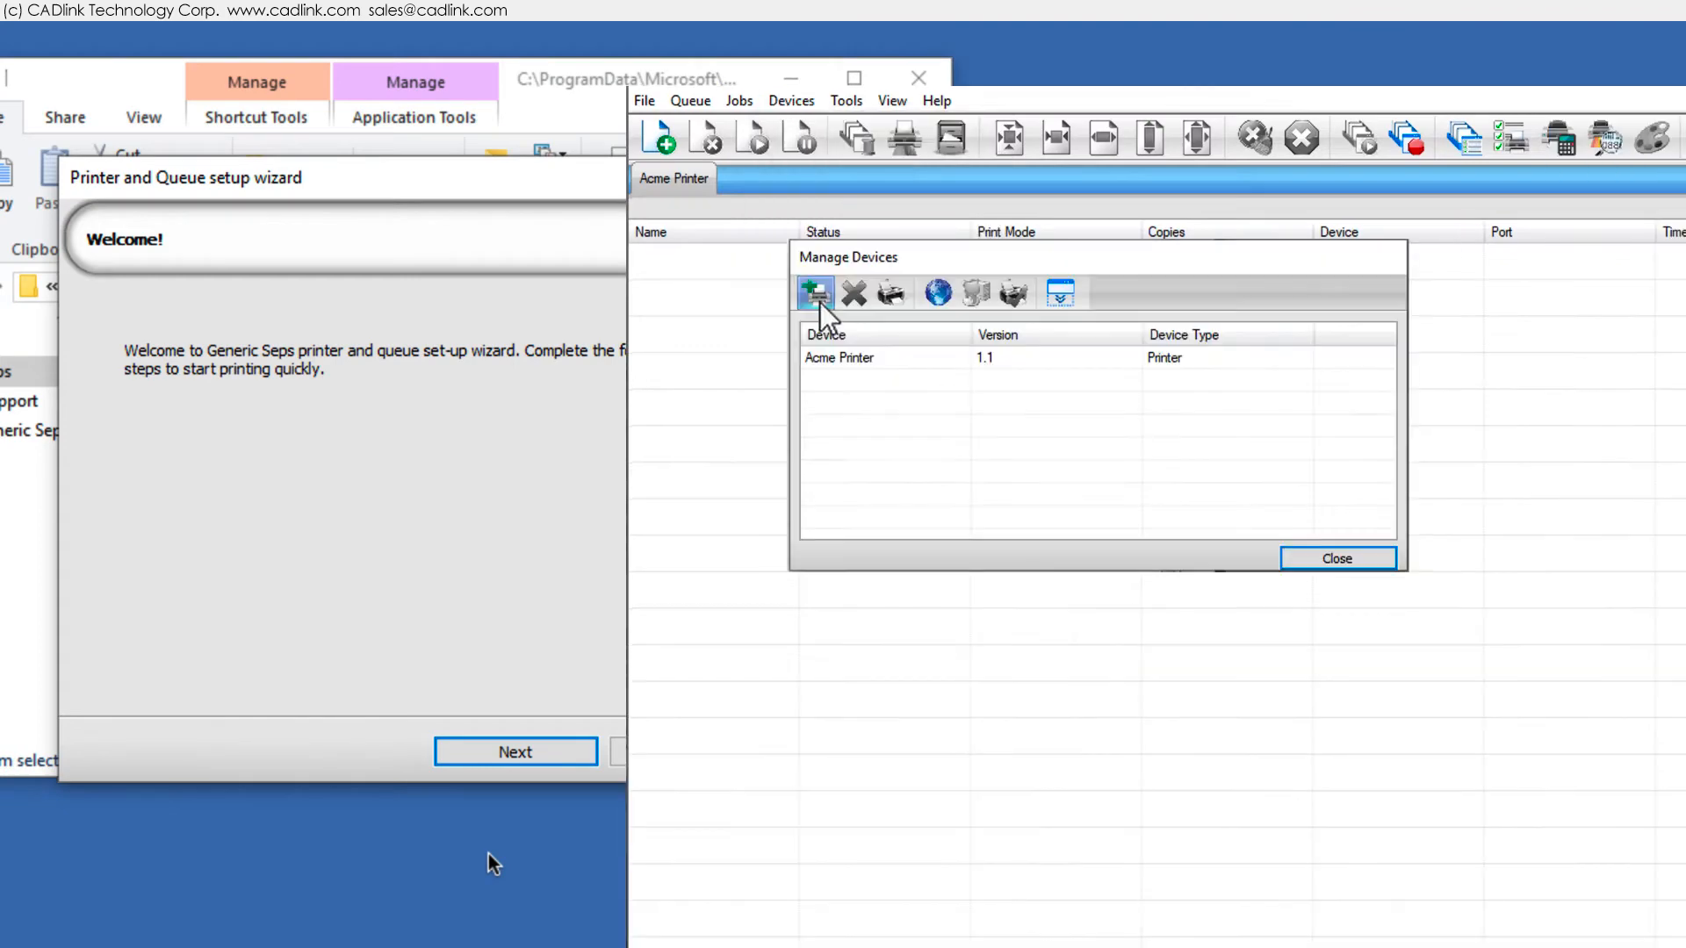
Add a new device from Manage Devices and move past the wizard's Welcome page
left_click(813, 292)
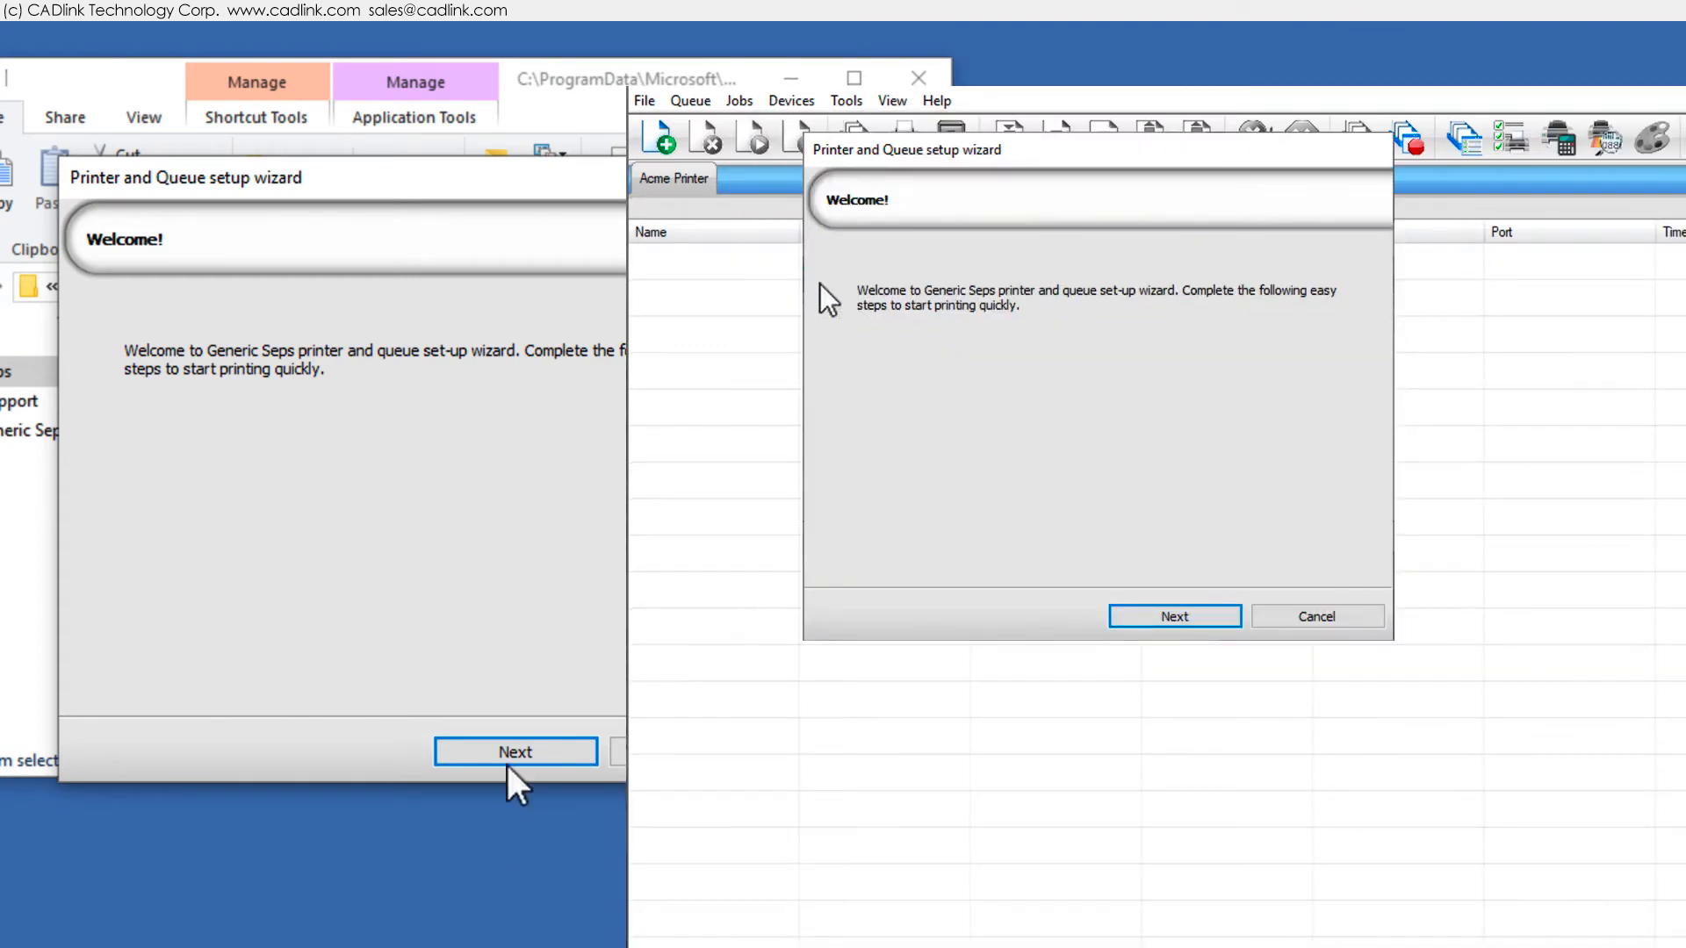
left_click(515, 750)
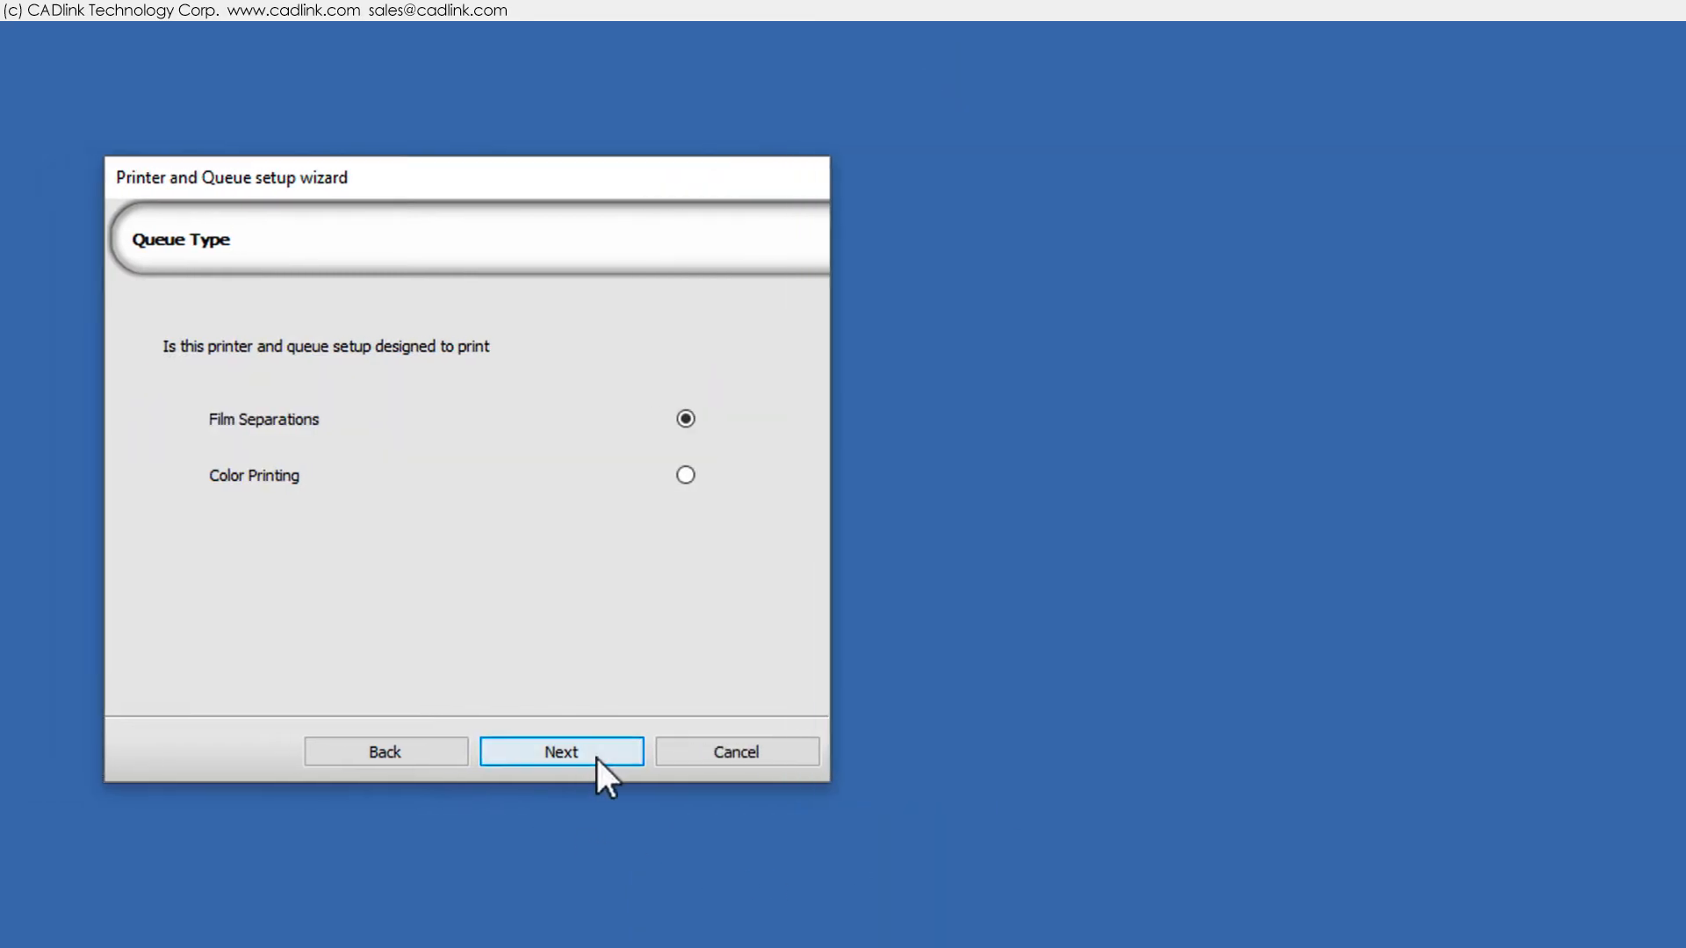
Keep Film Separations as the queue type and show the available printers list
left_click(562, 751)
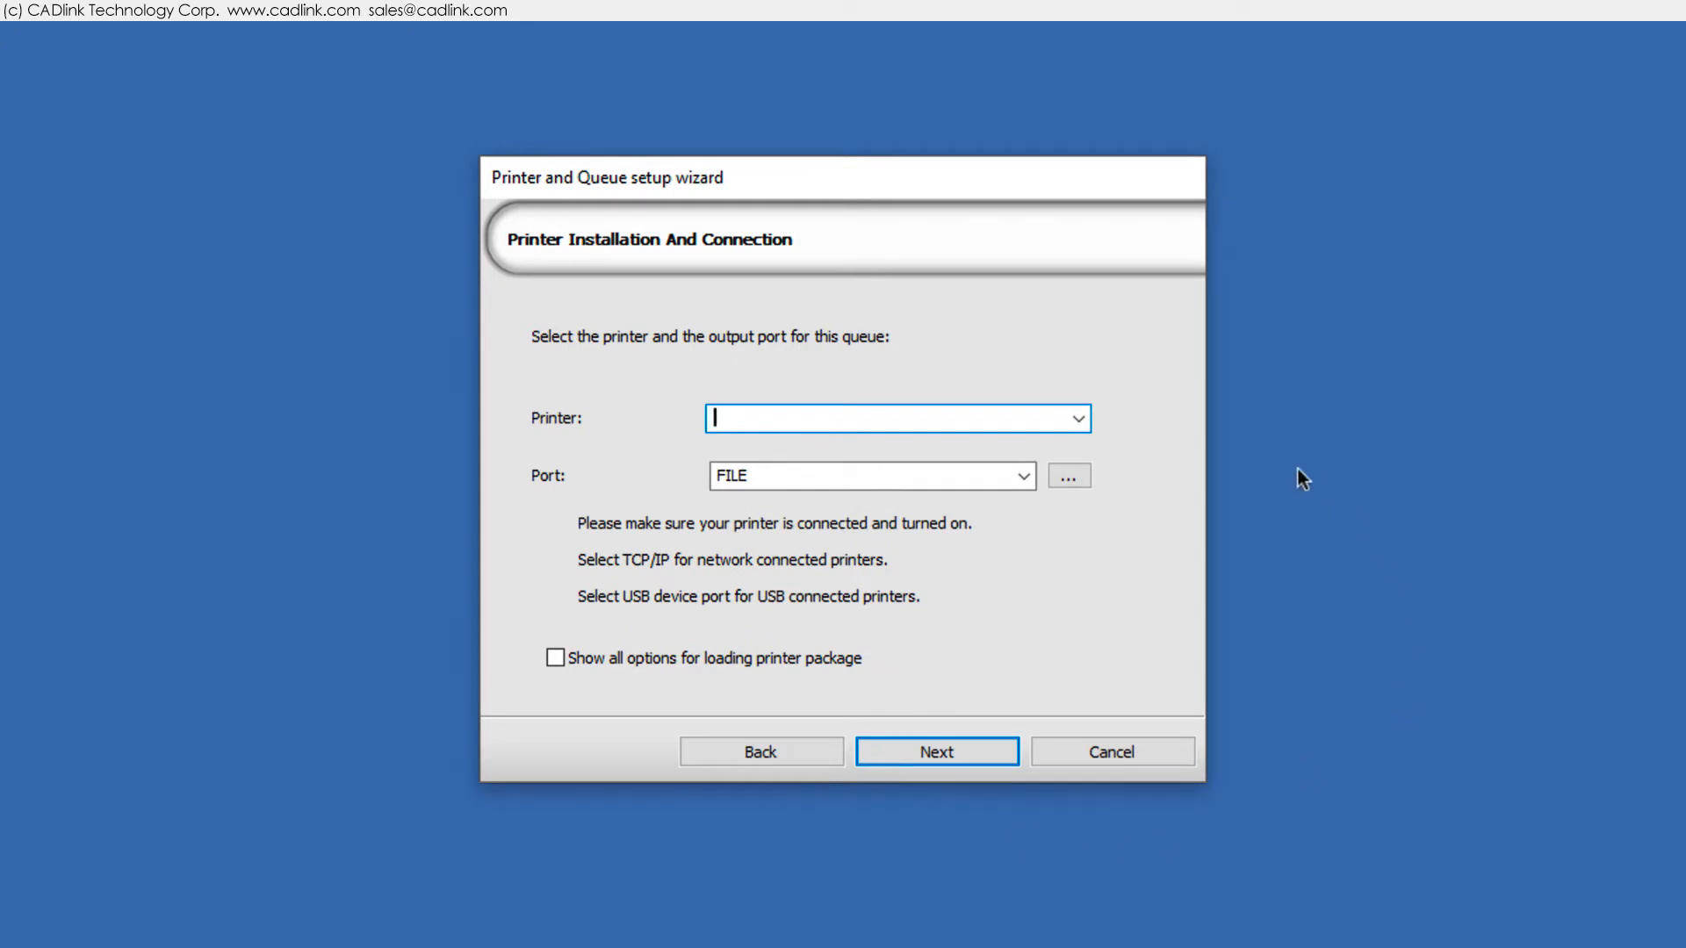
left_click(1078, 419)
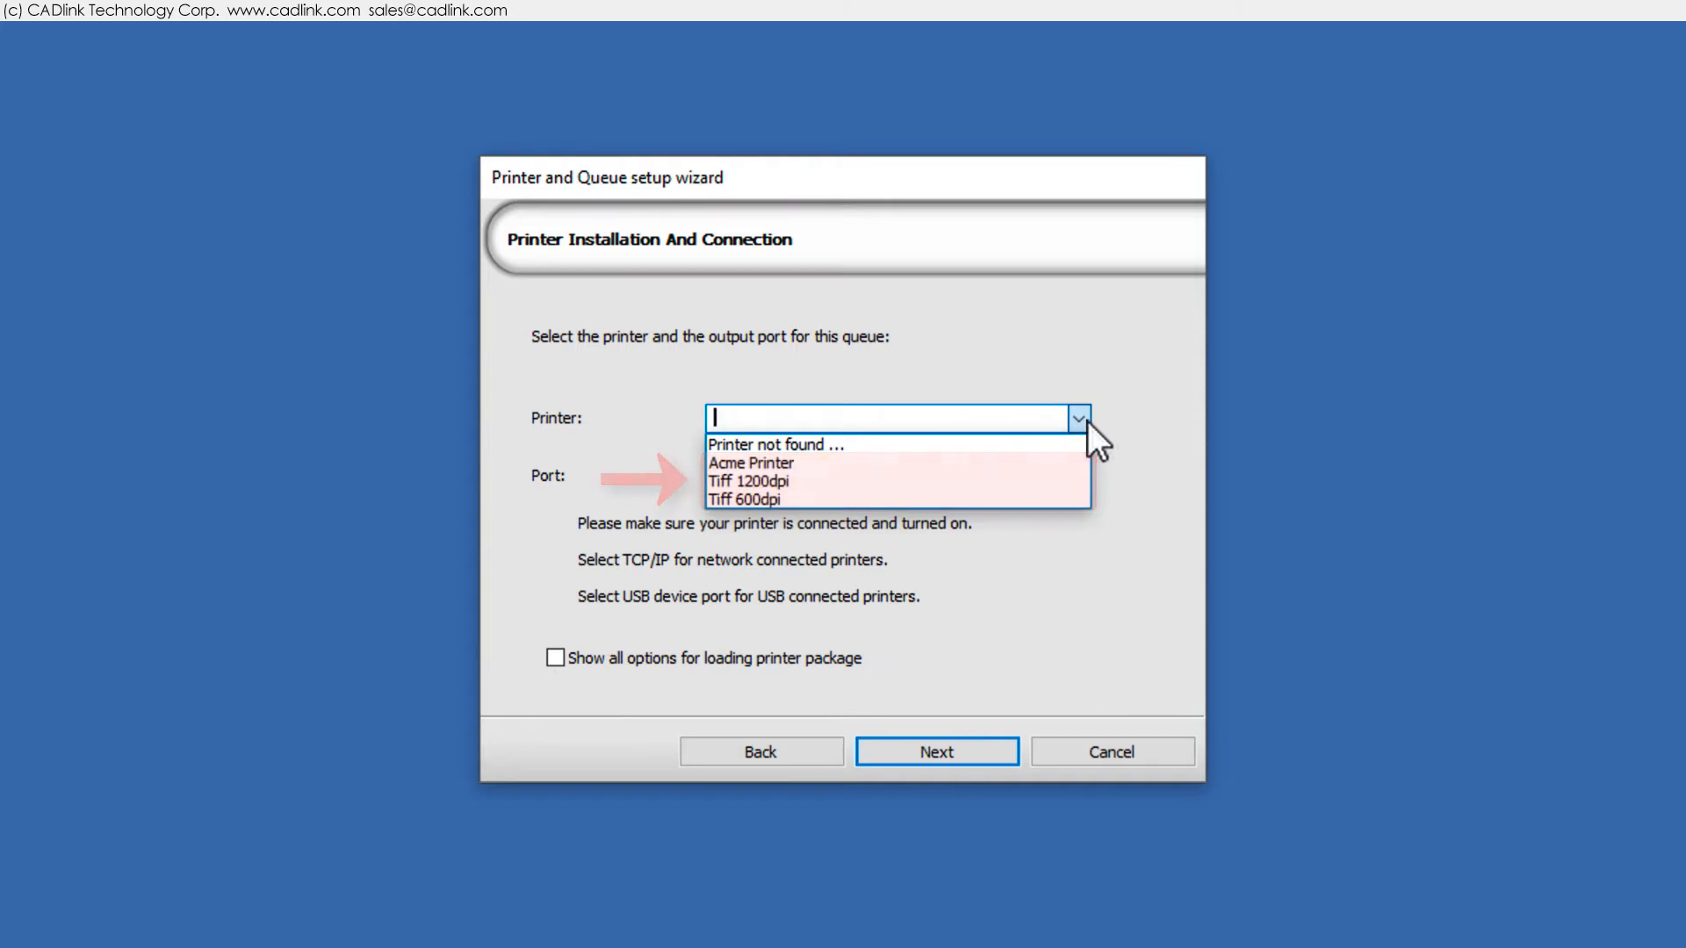
Choose Acme Printer as the printer and Printer_USB003+ as the output port
left_click(750, 463)
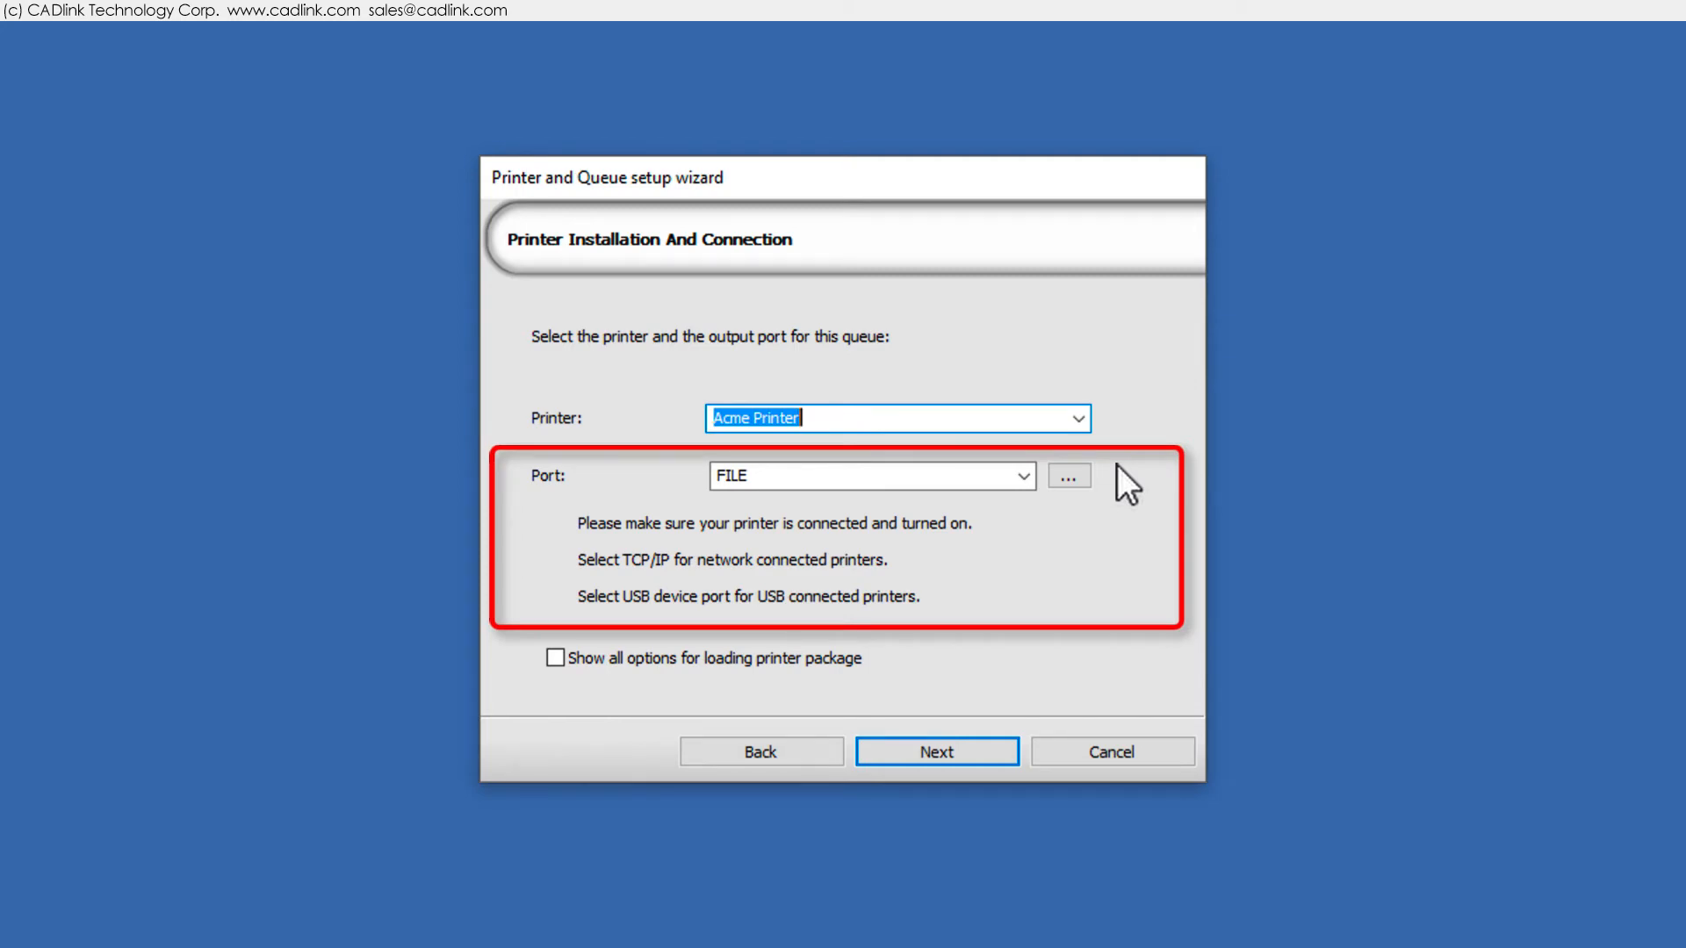
left_click(1022, 475)
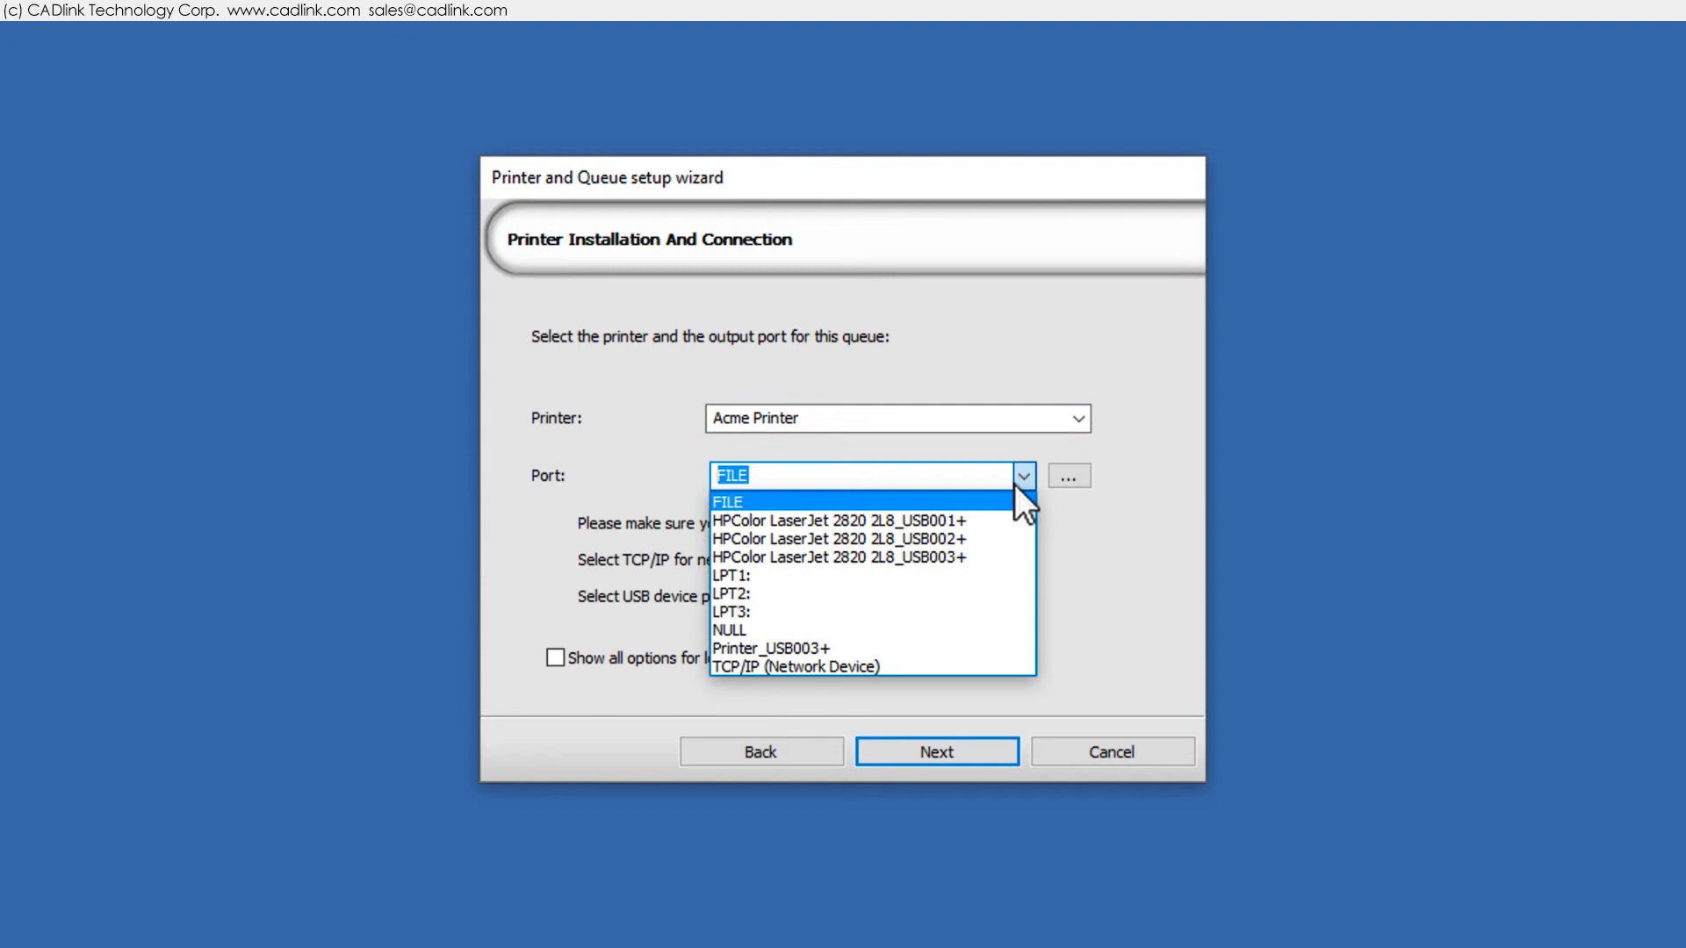
left_click(765, 648)
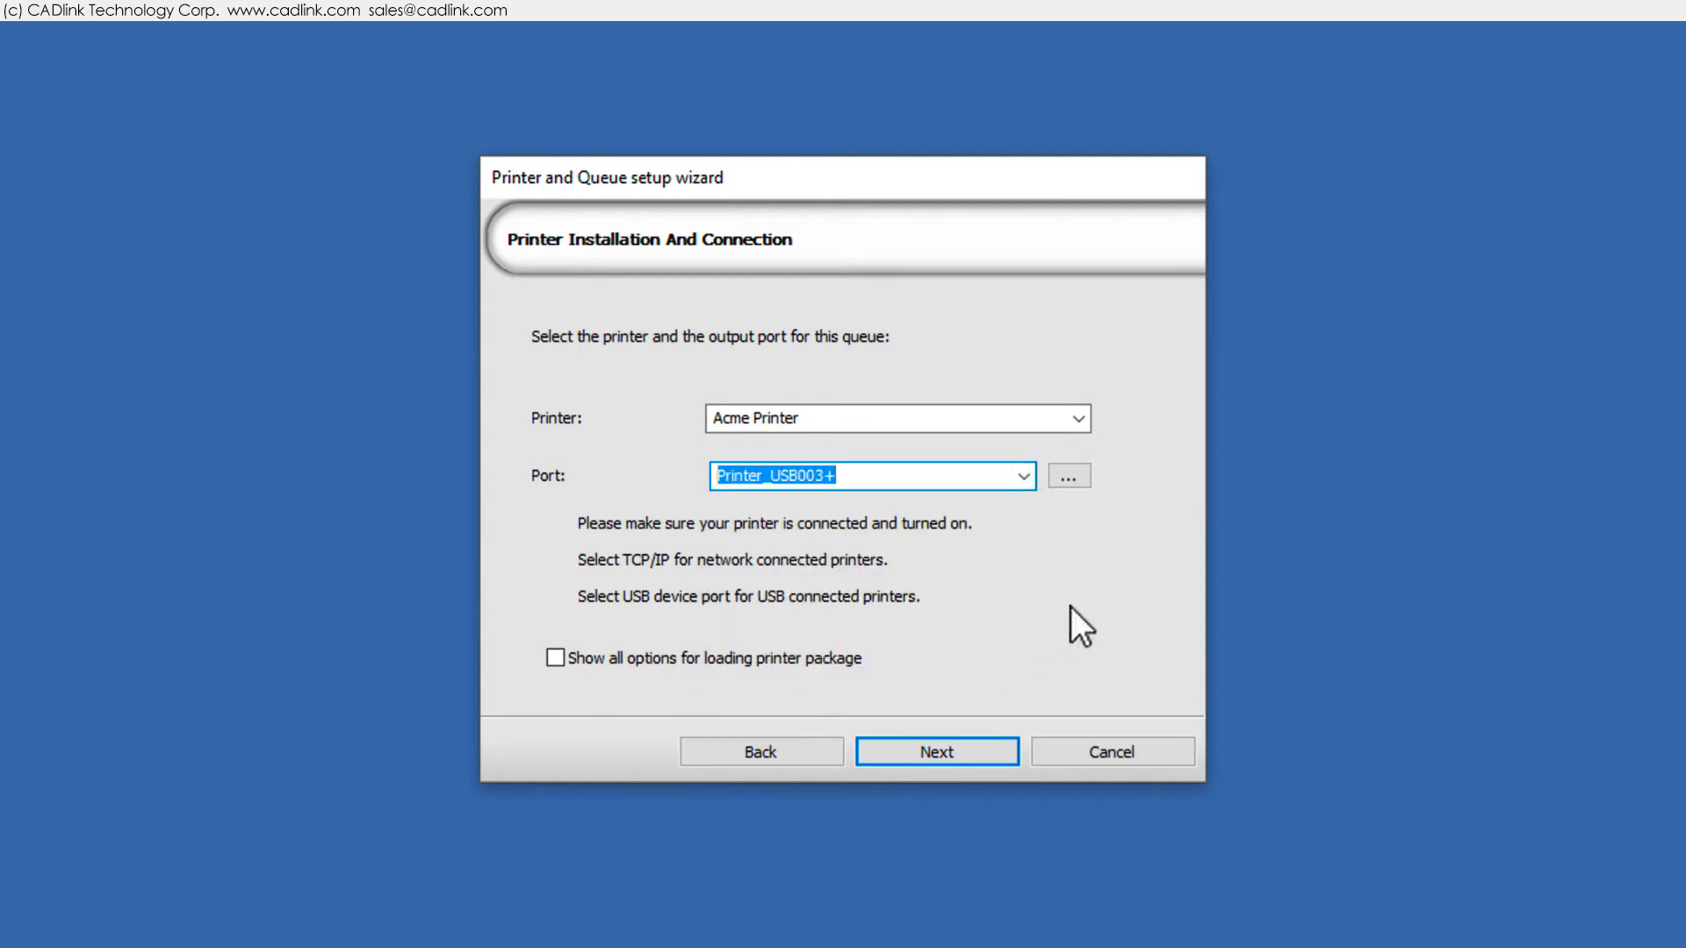
mouse_move(1033, 487)
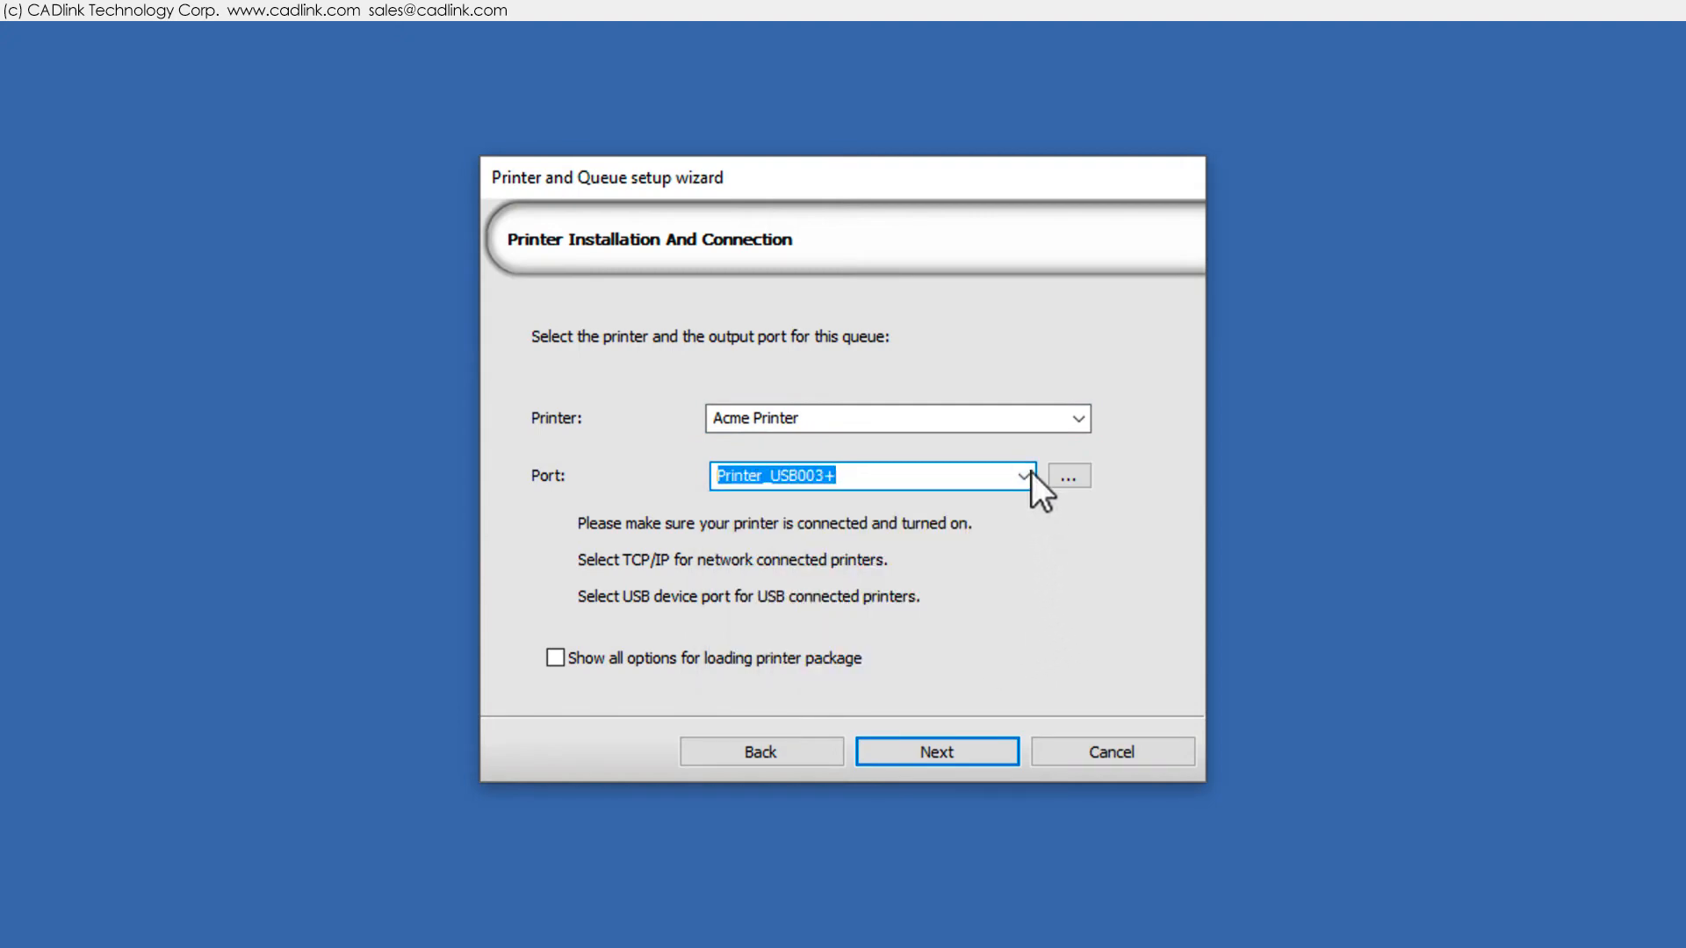
left_click(1025, 476)
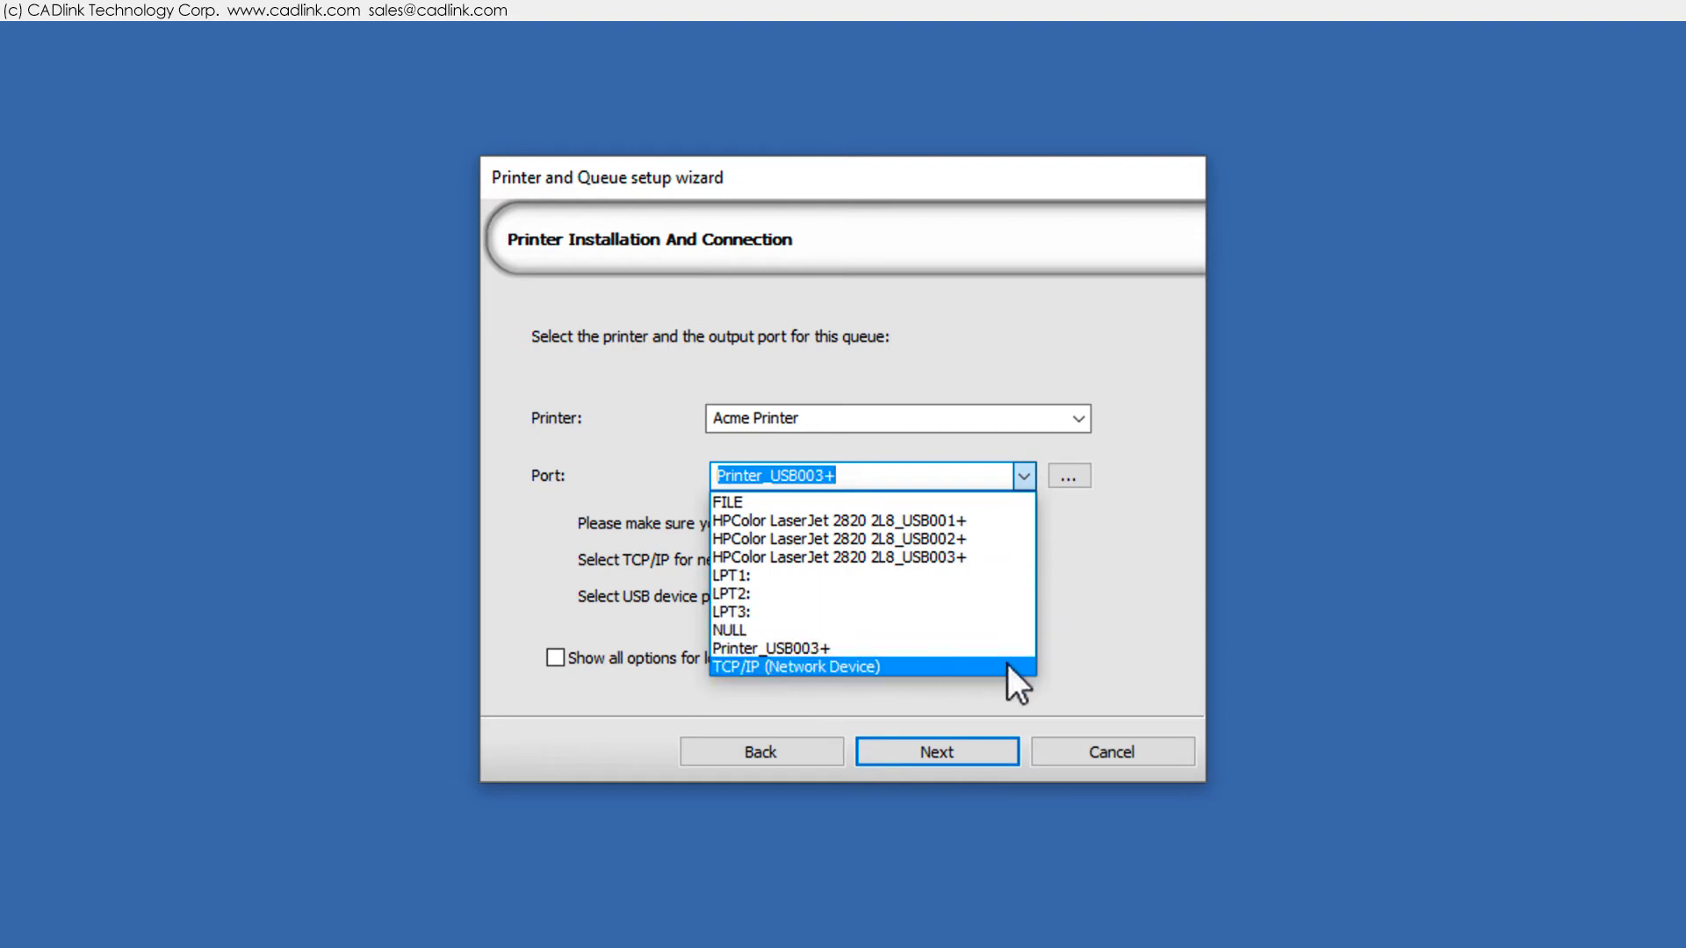
left_click(797, 667)
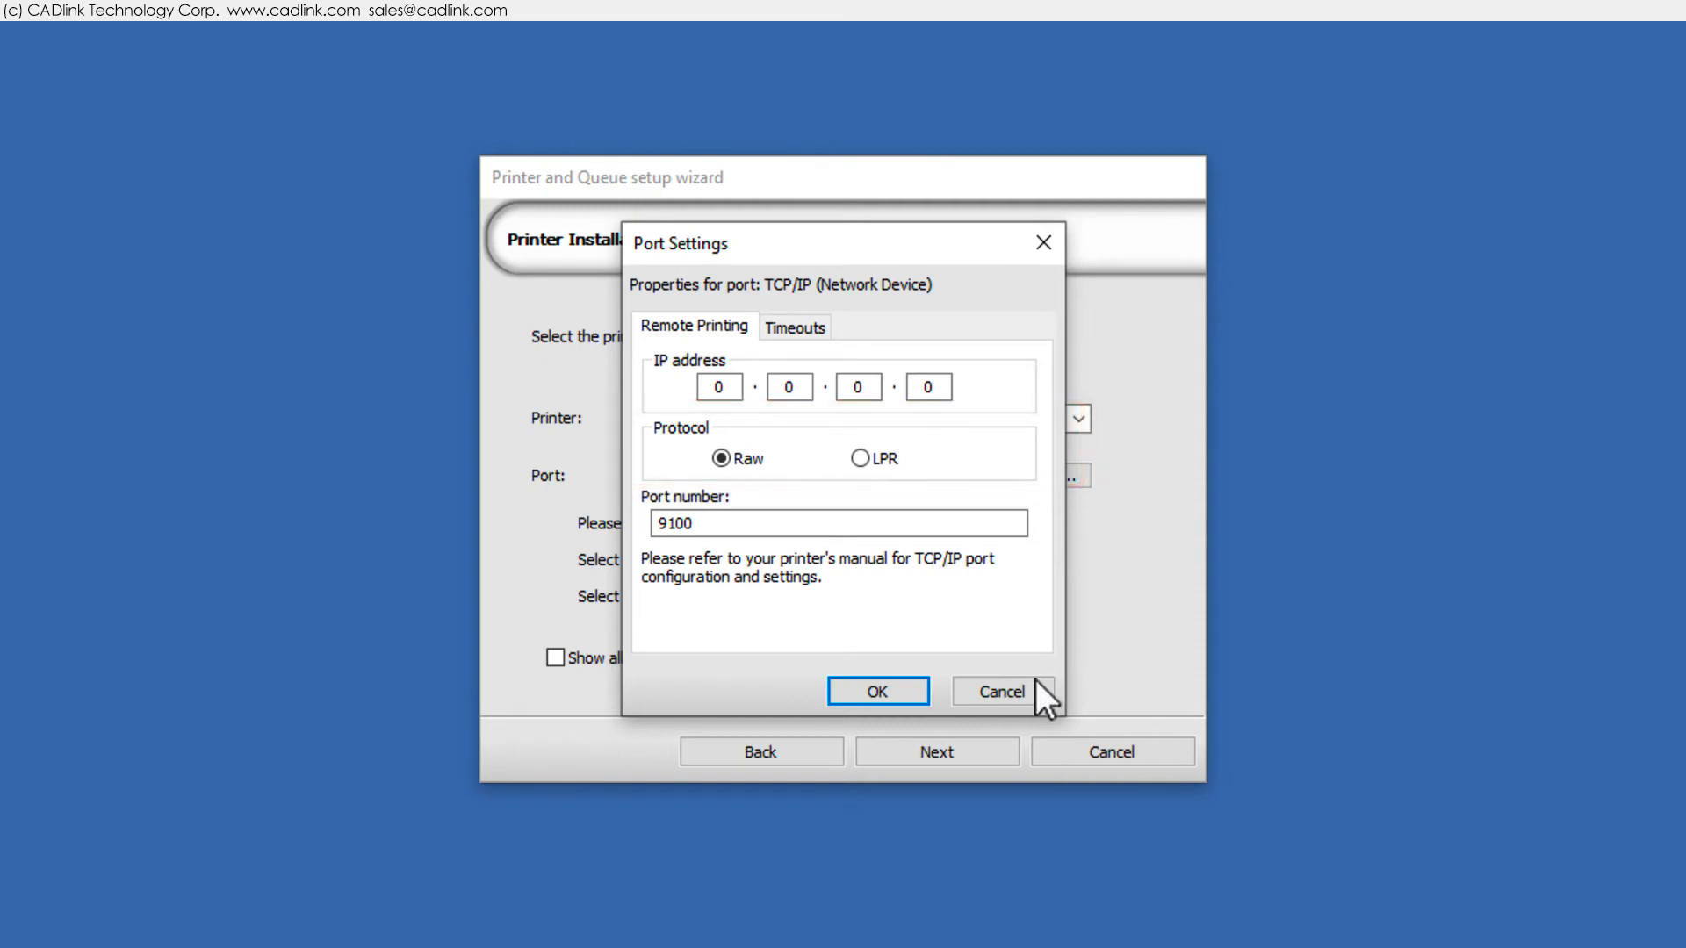
left_click(1001, 692)
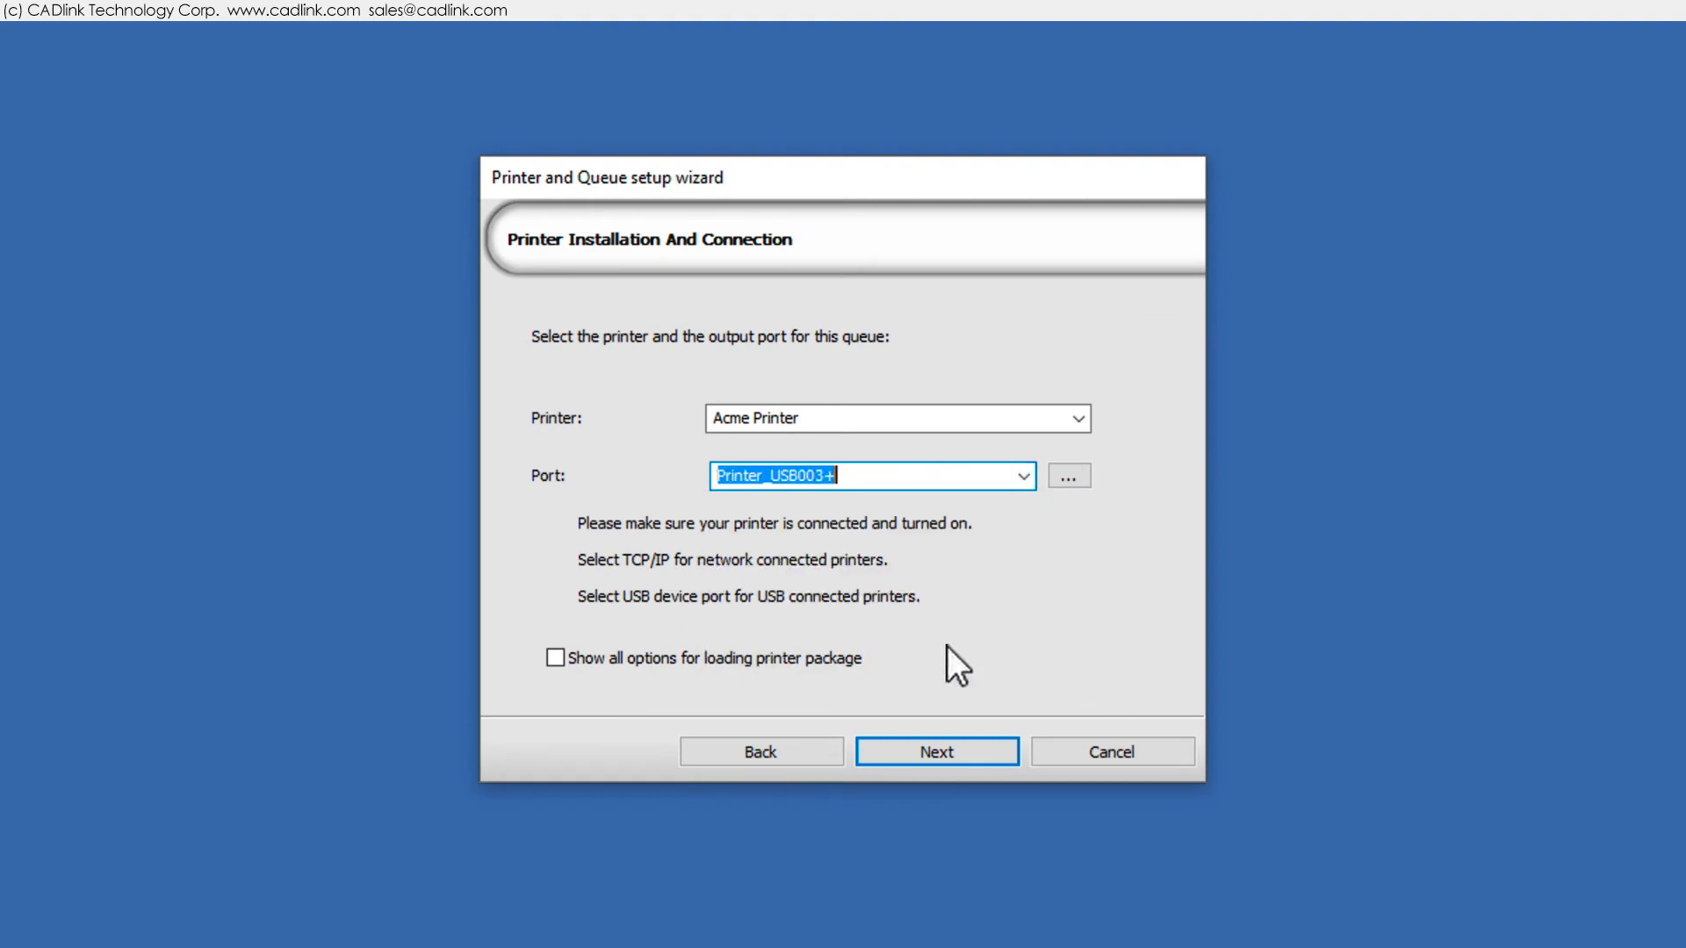
Install the Acme Printer device package and set media to 11x17 Sheet Media
left_click(937, 752)
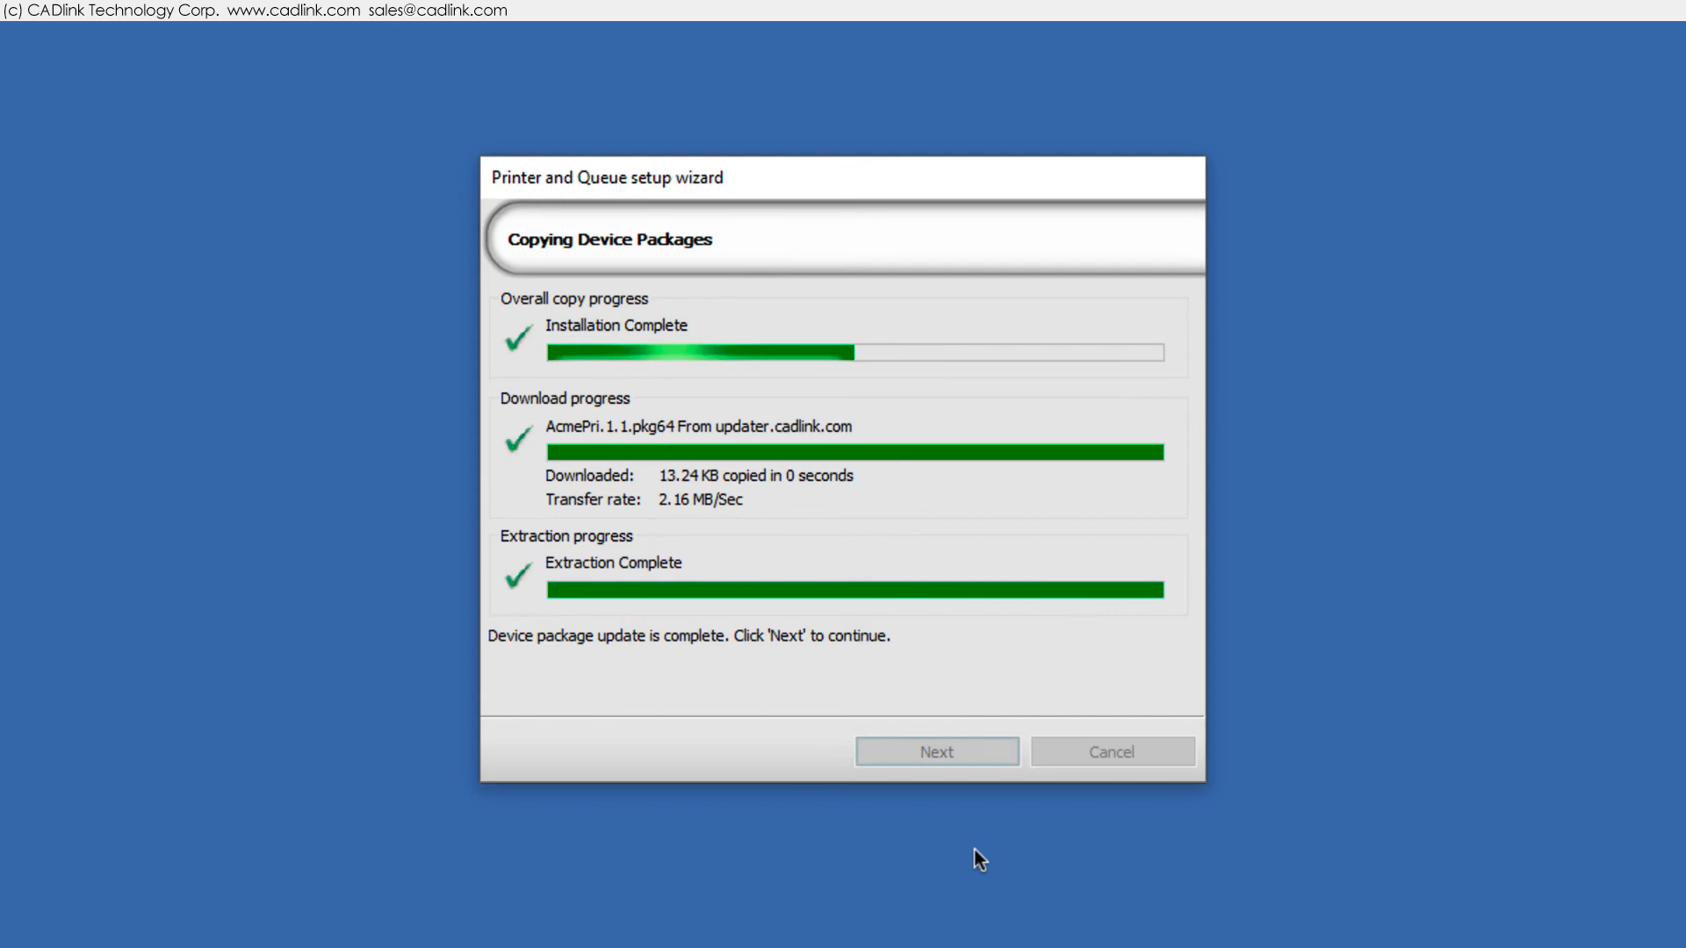
left_click(936, 752)
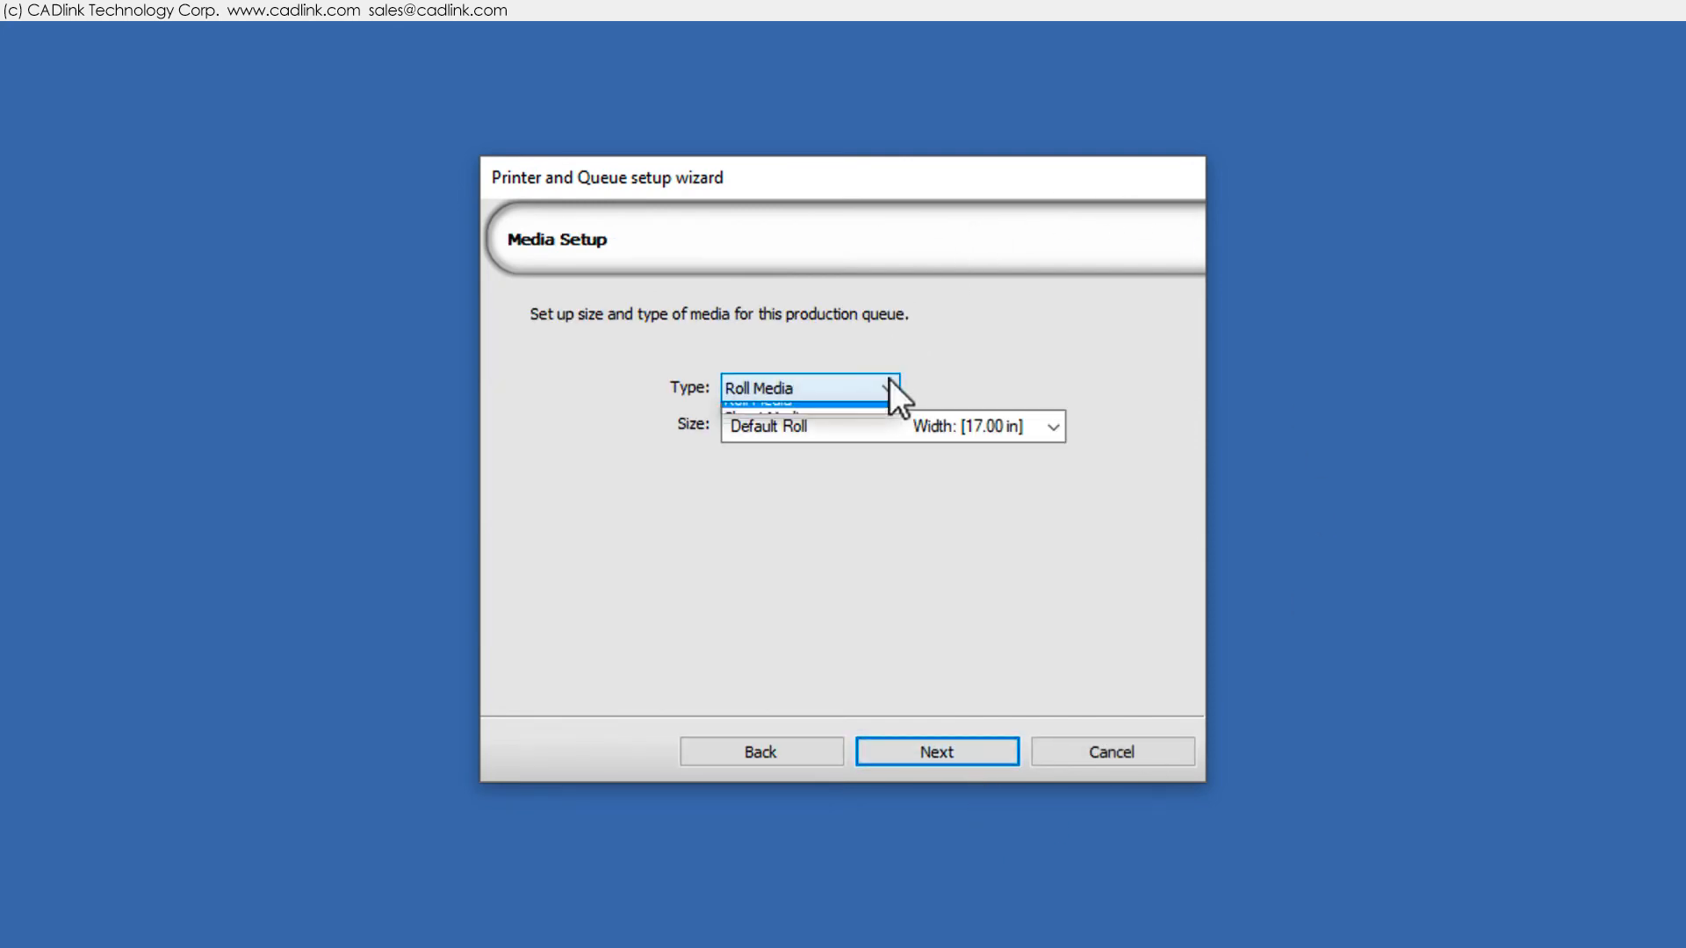
left_click(788, 413)
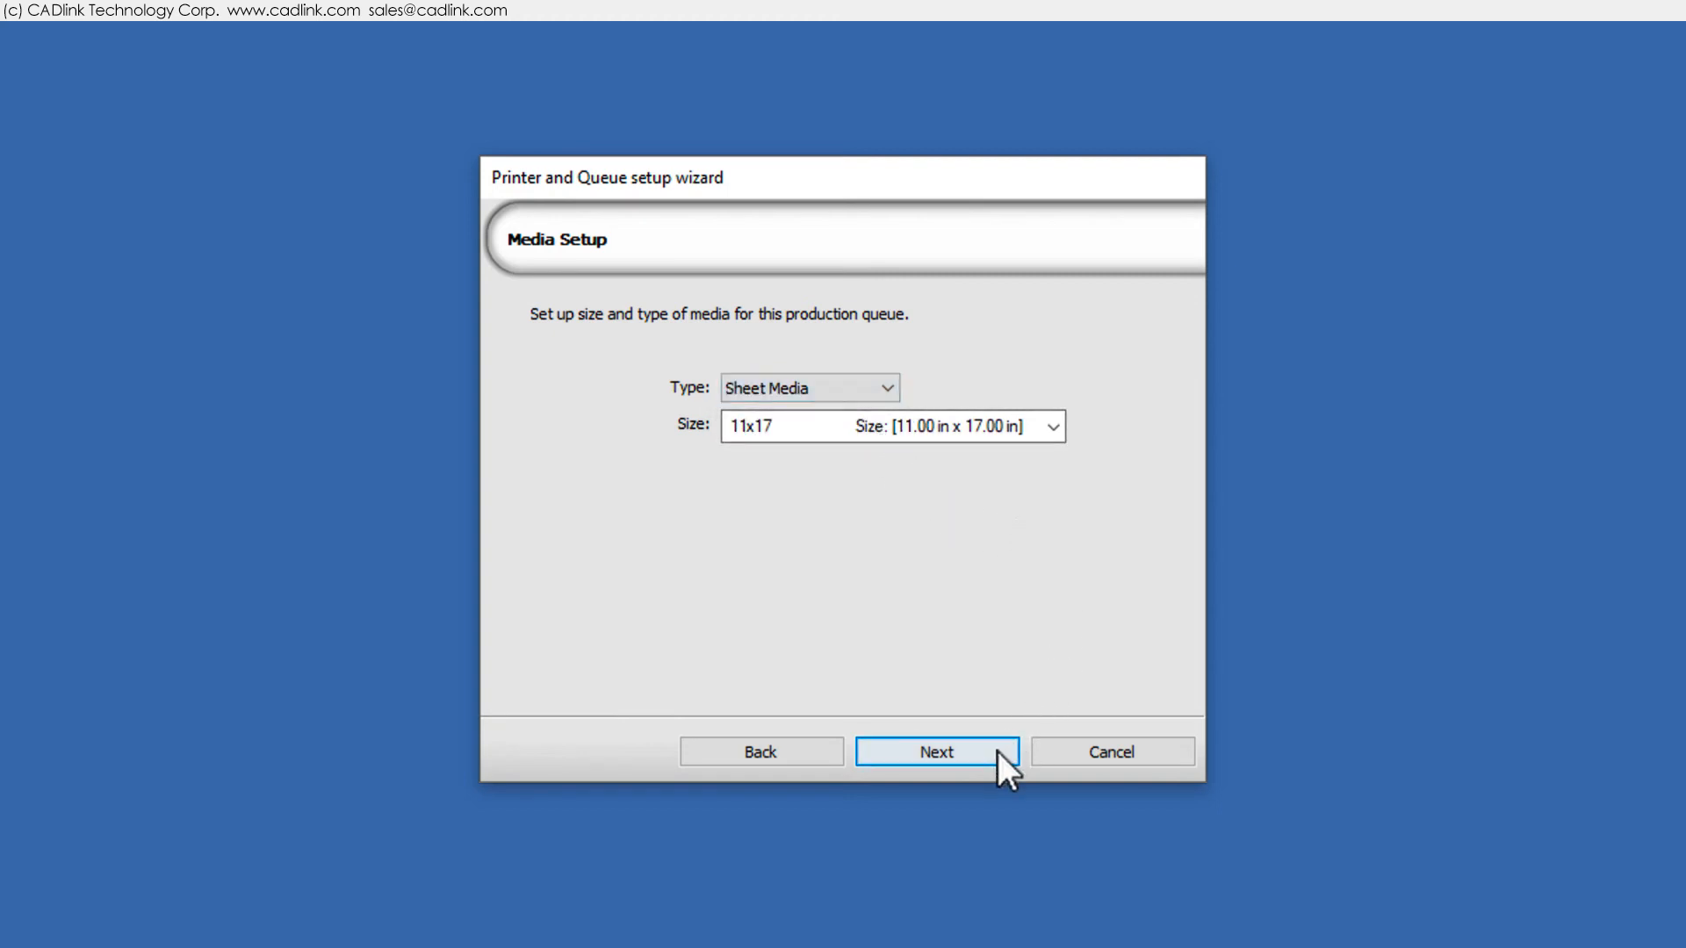
left_click(937, 751)
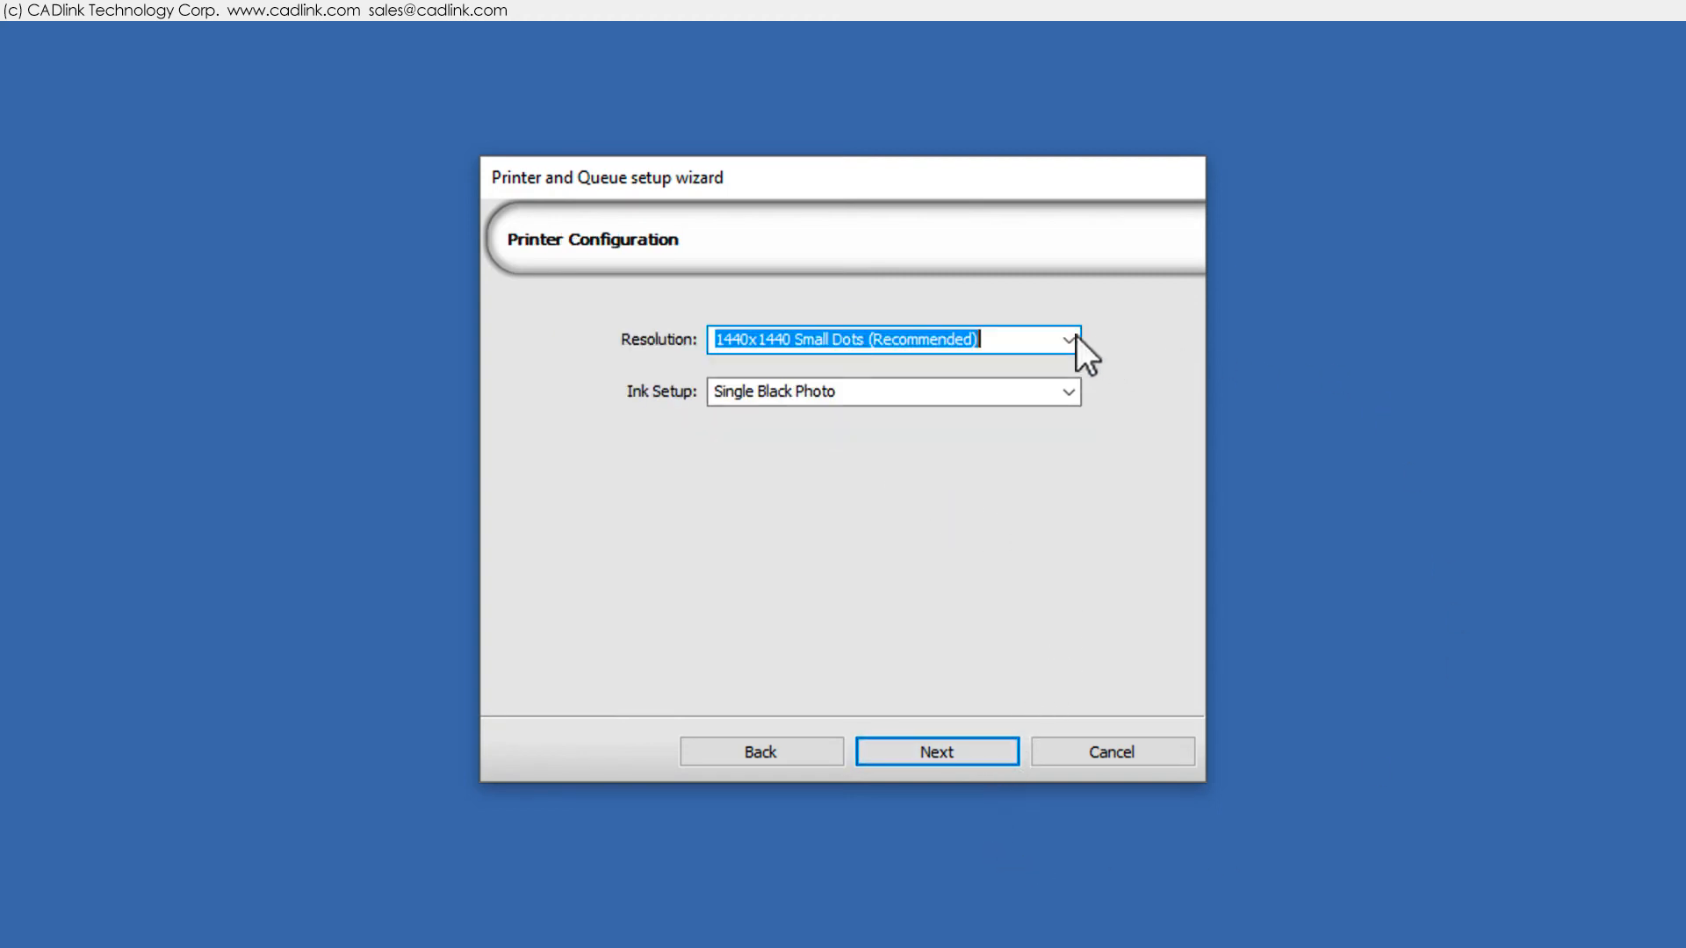
Keep 1440x1440 Small Dots resolution and Single Black Photo ink setup
left_click(1065, 341)
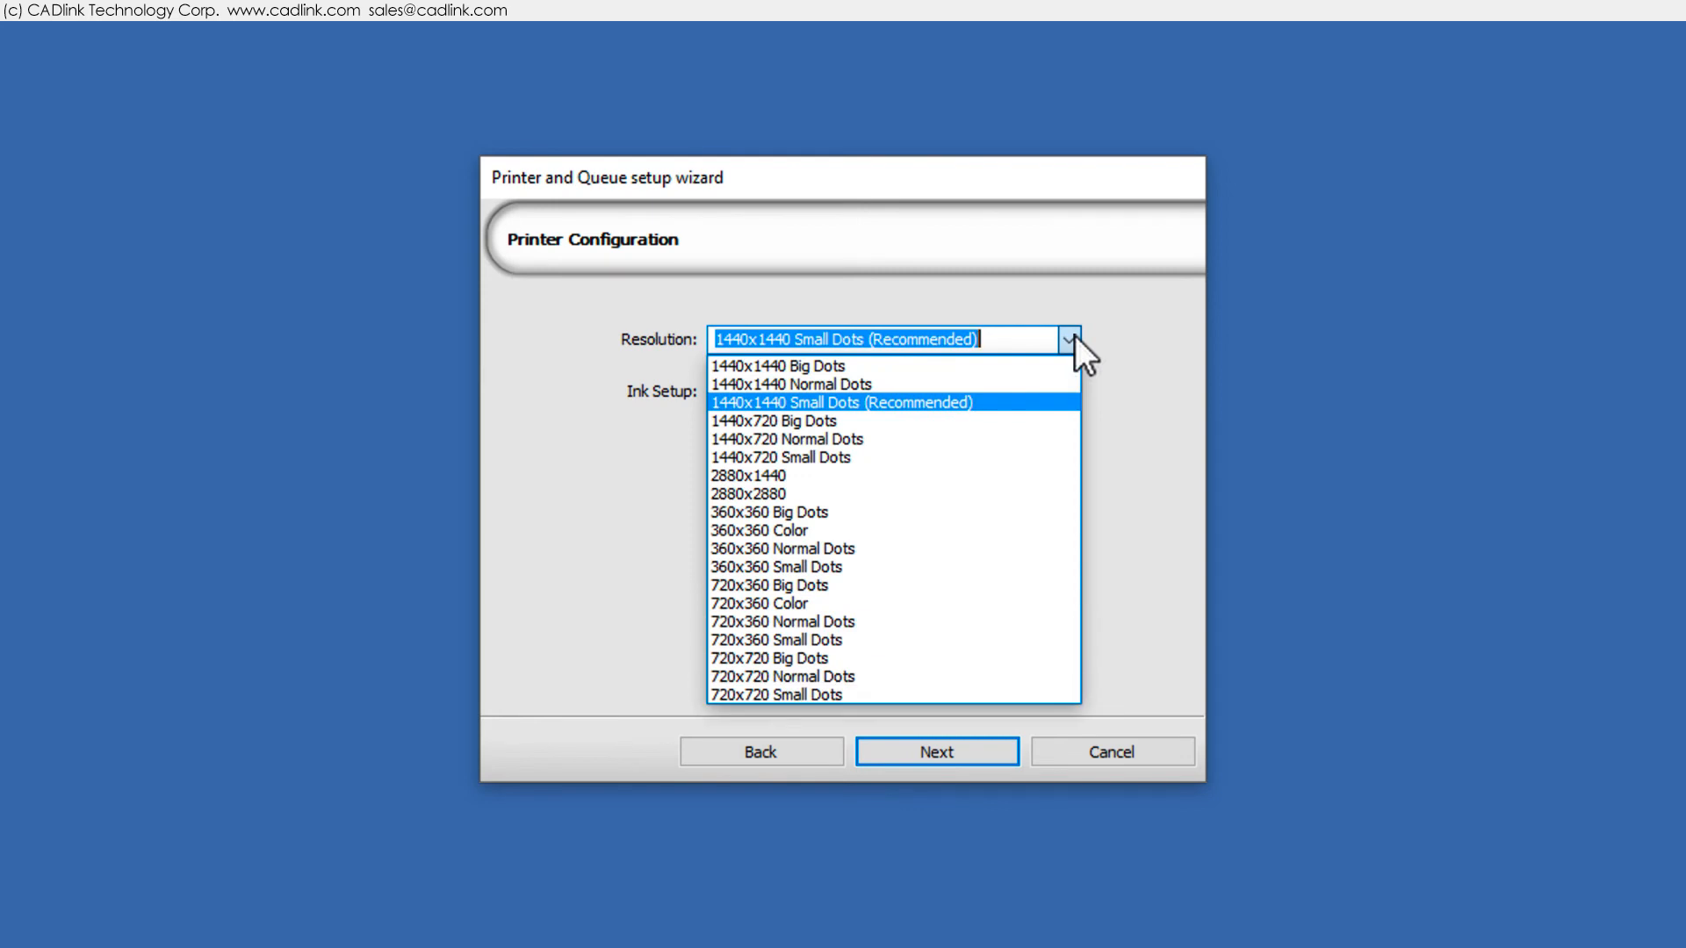
left_click(1060, 391)
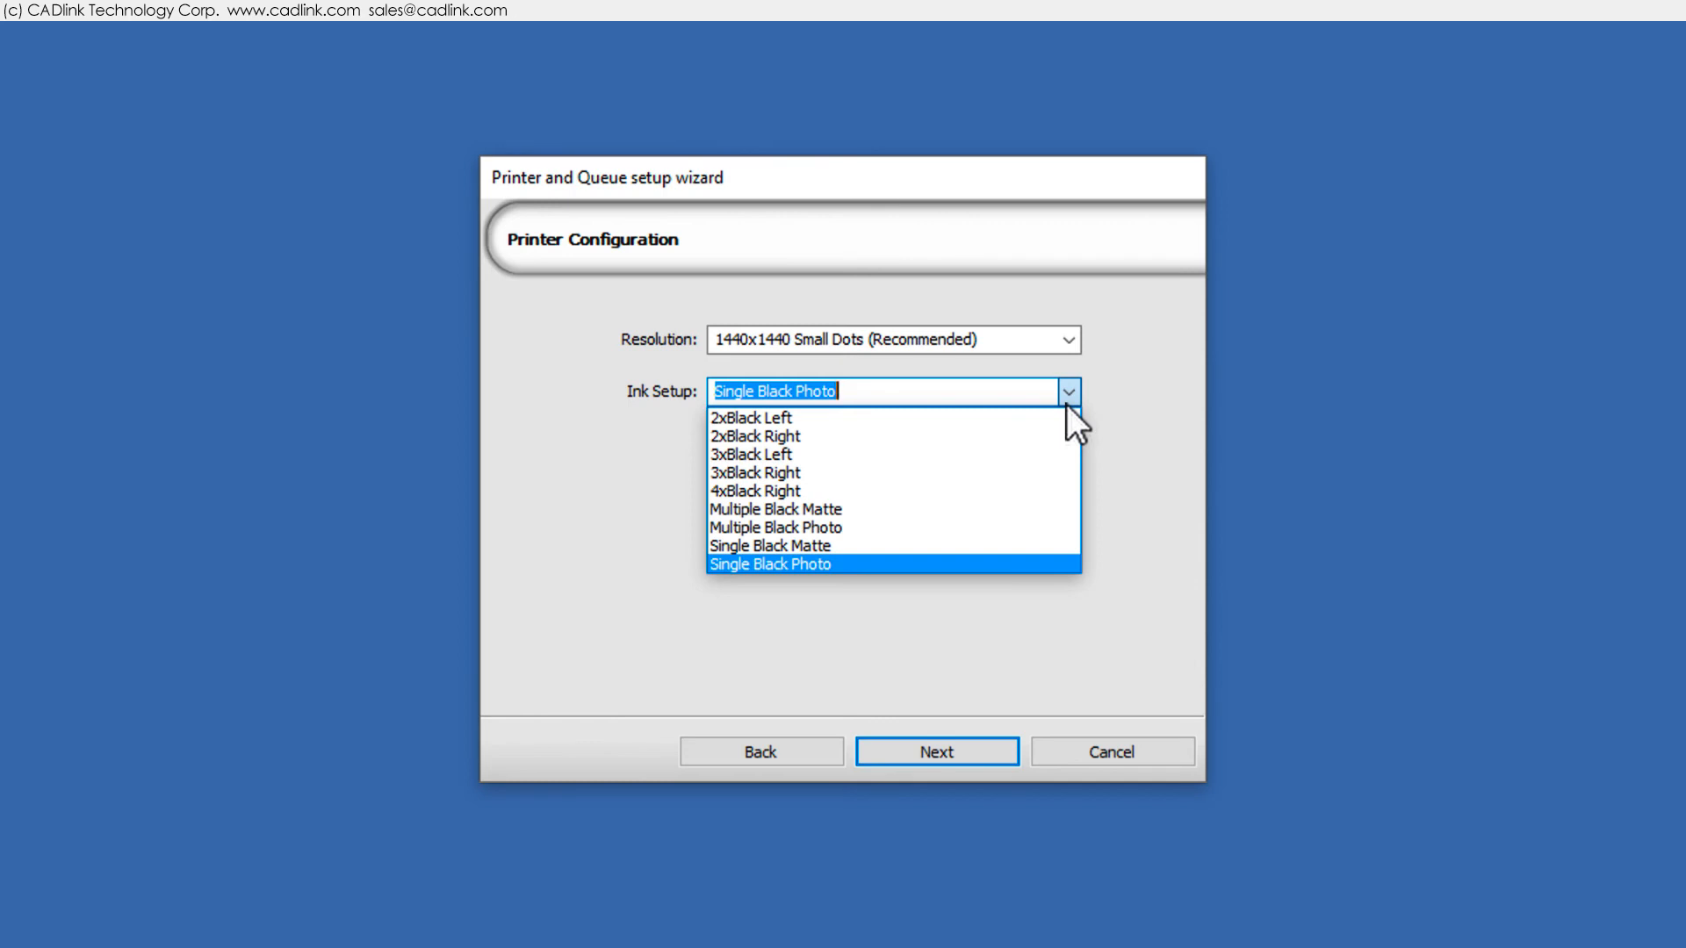
left_click(770, 564)
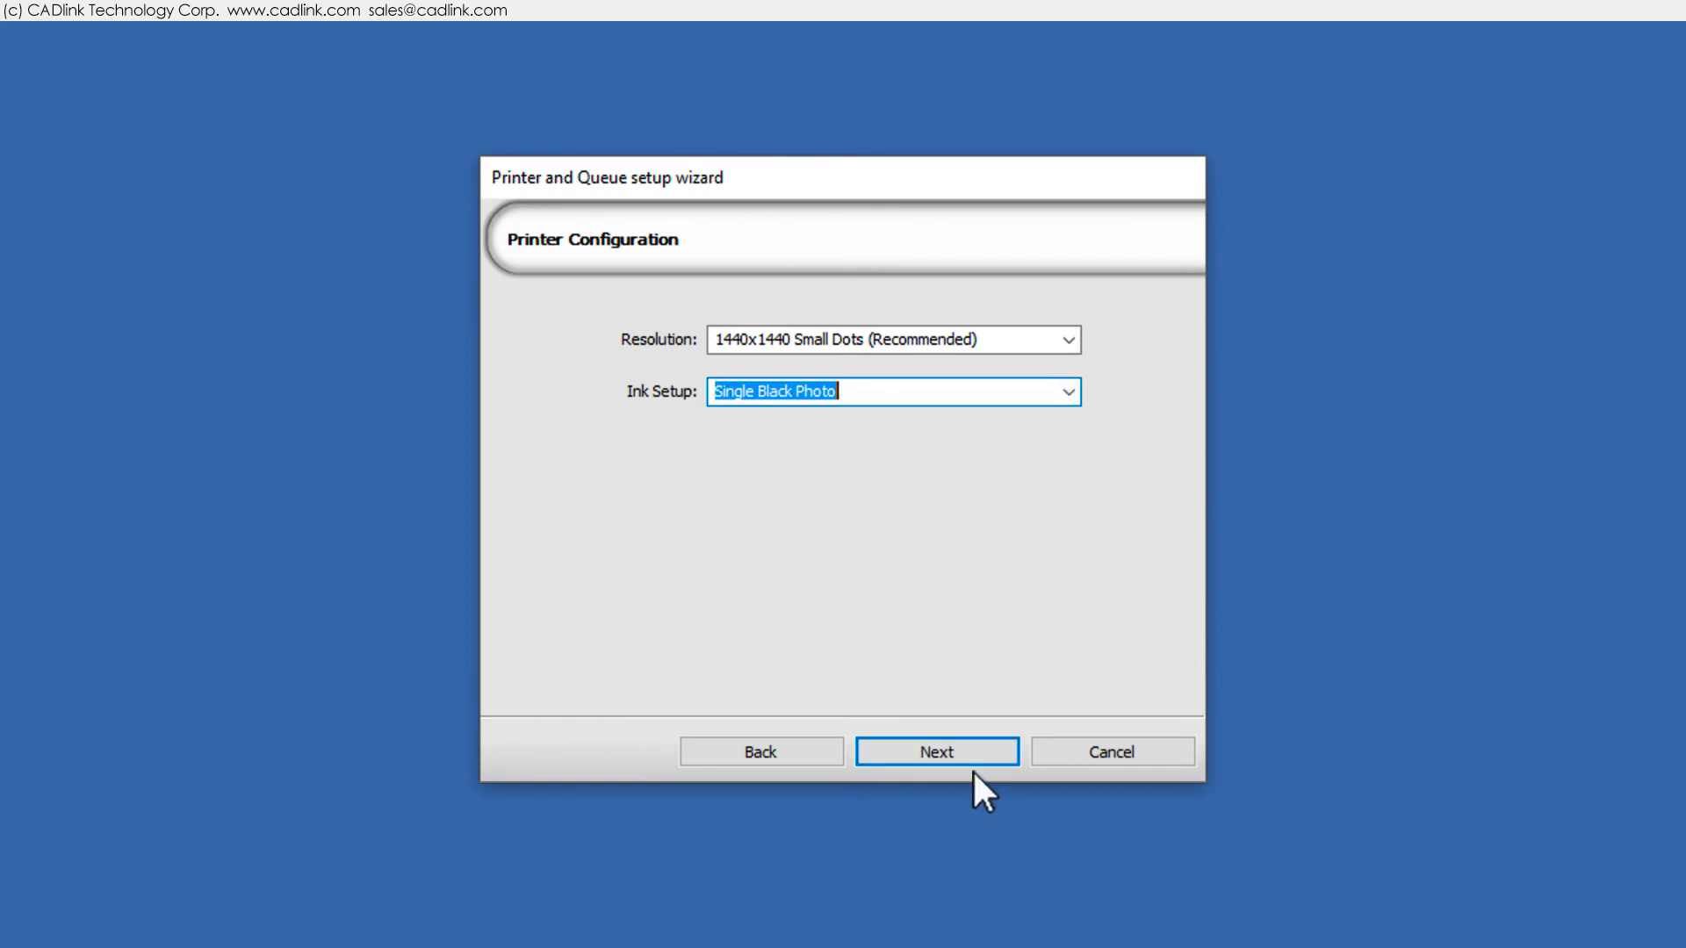
left_click(937, 752)
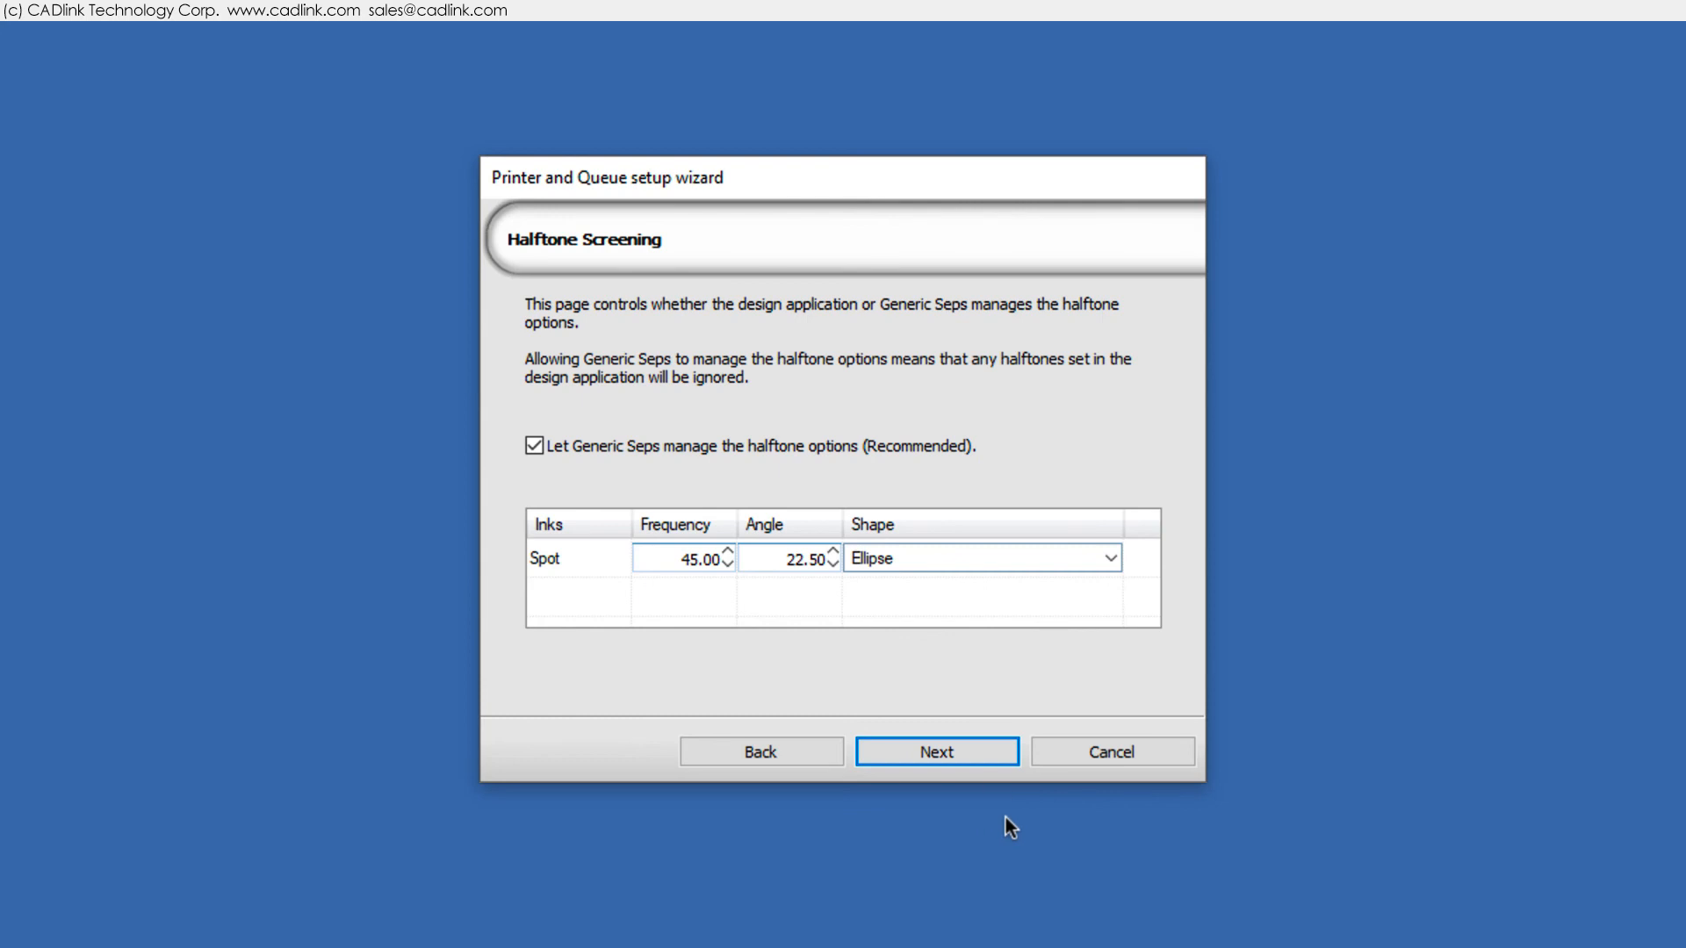
Accept default halftone screening and keep 'Acme Printer' as the queue name
left_click(937, 752)
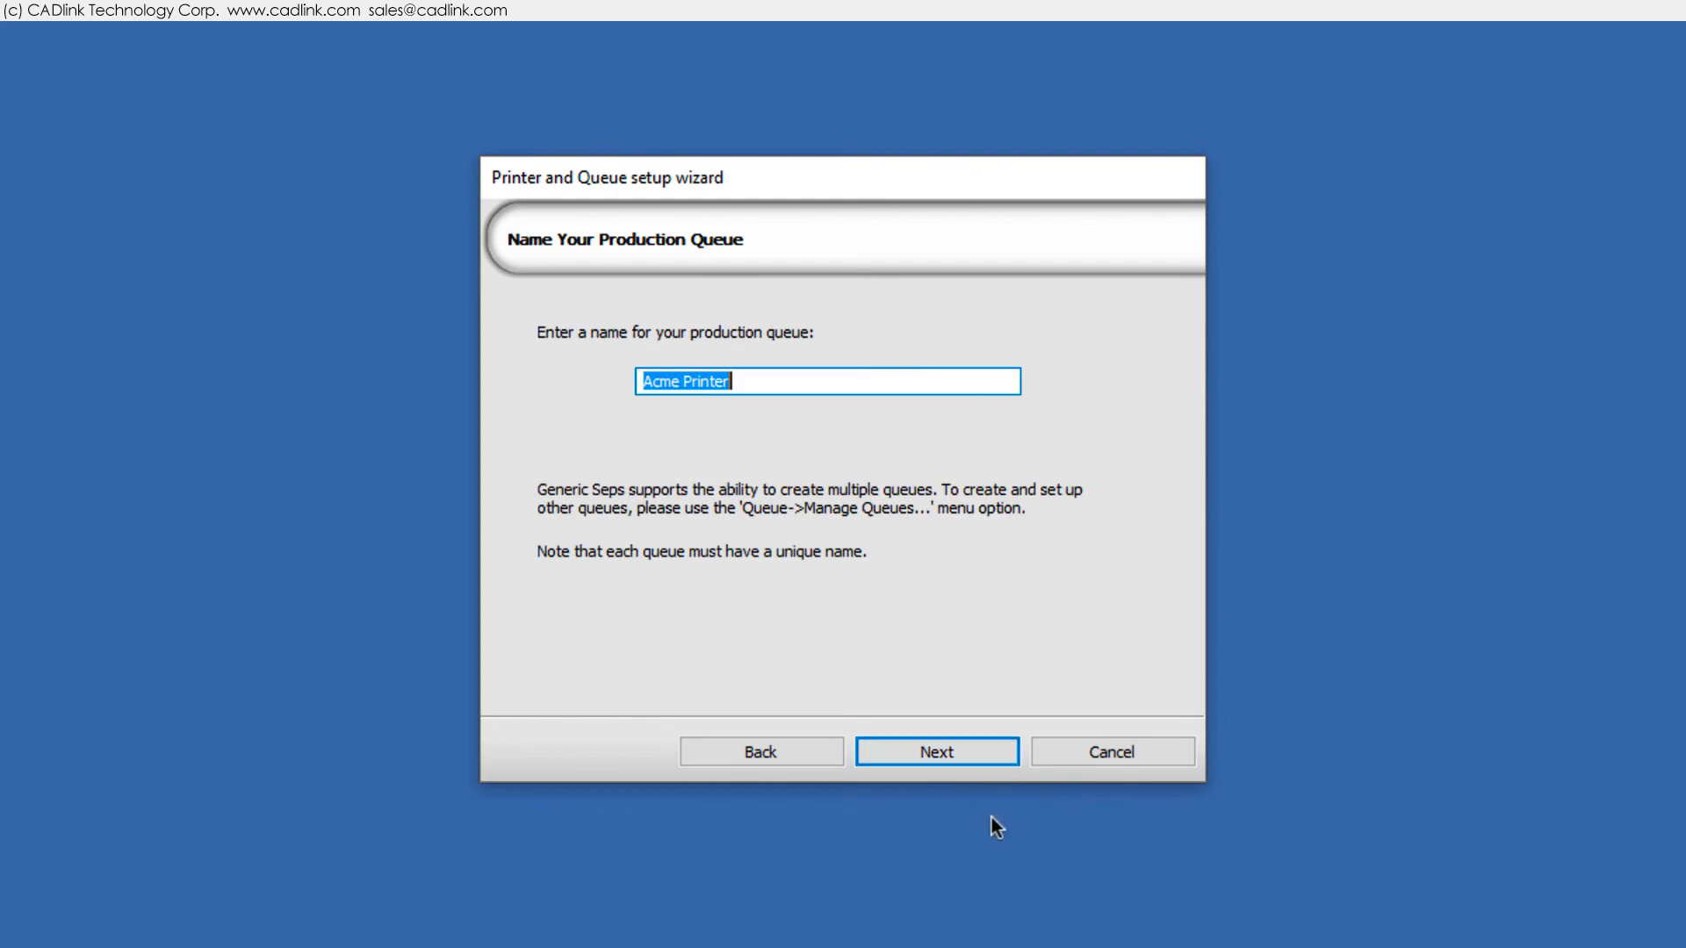
left_click(937, 751)
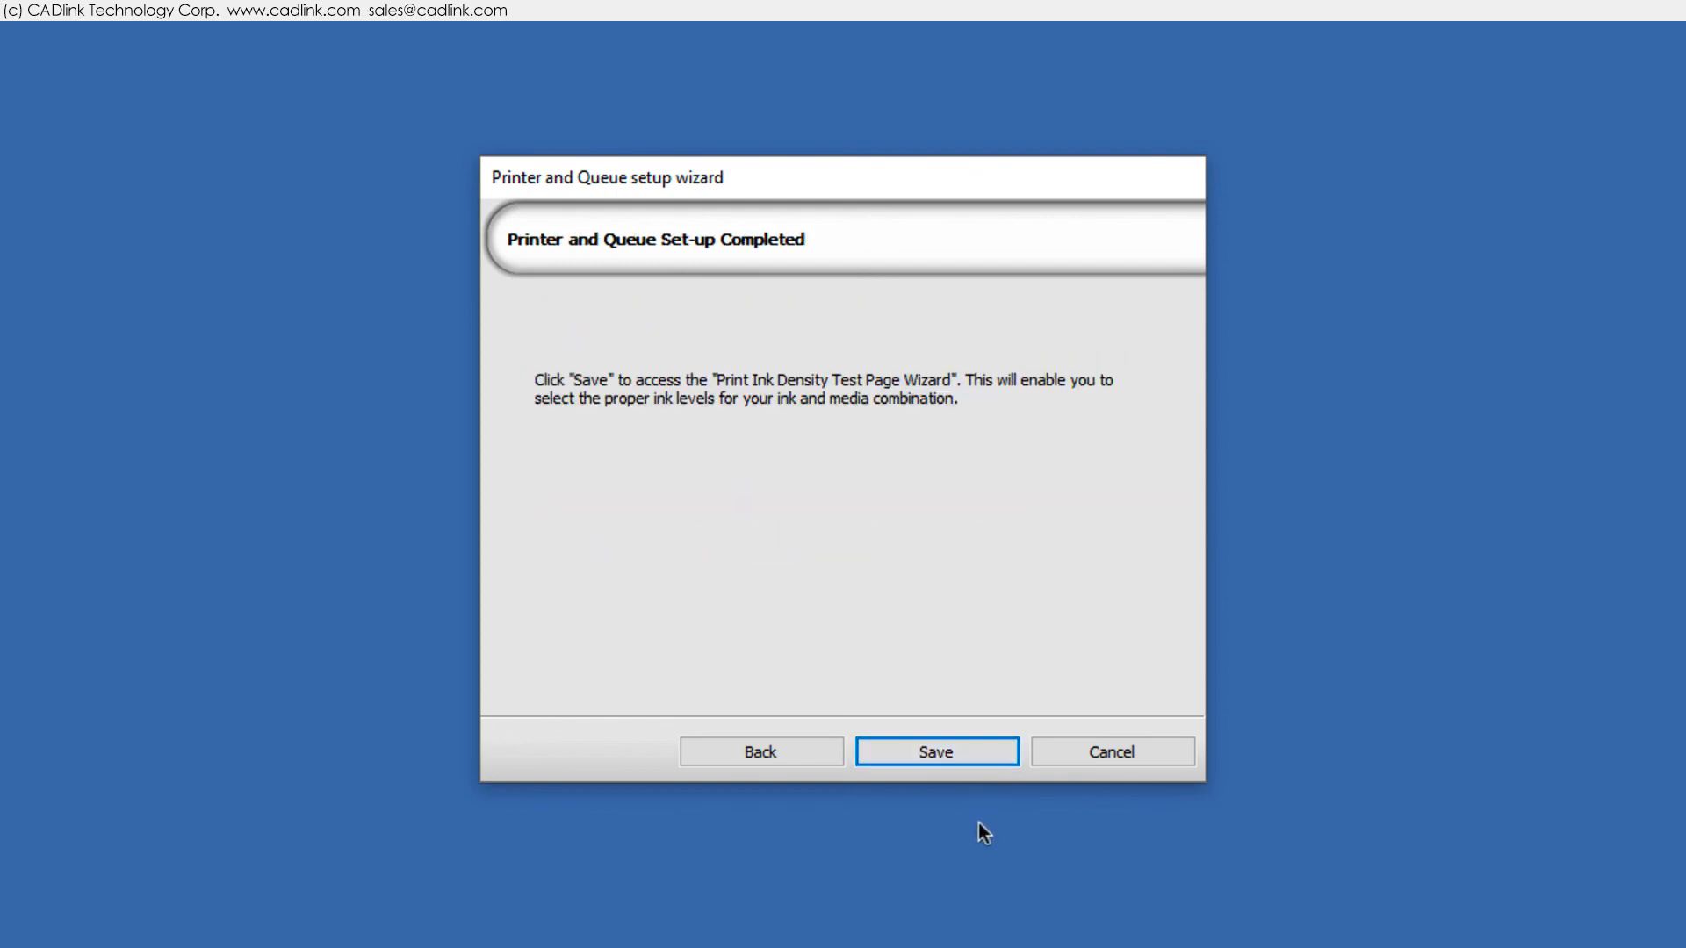